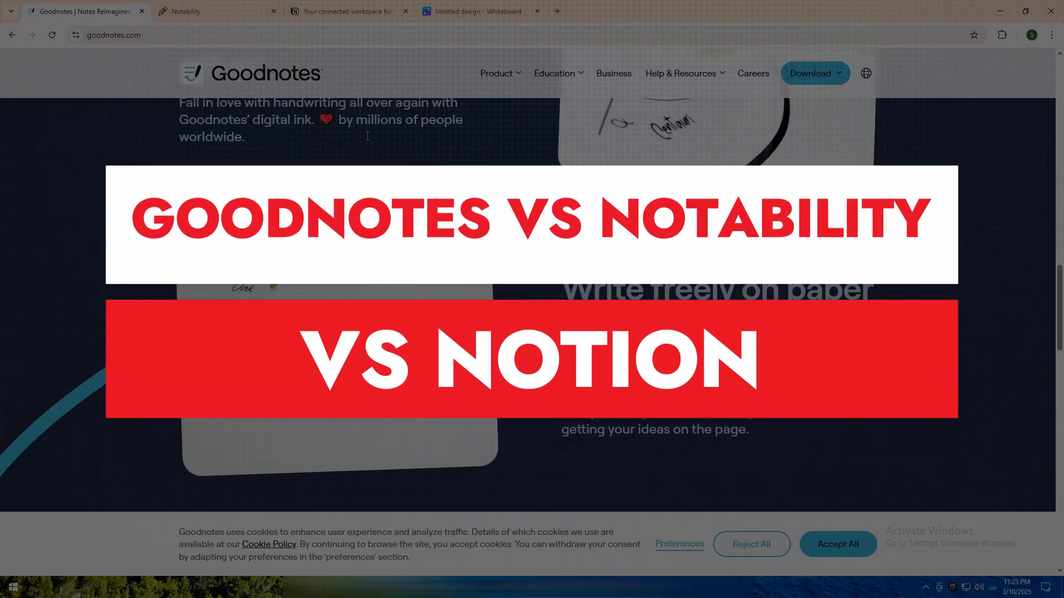
mouse_move(366, 136)
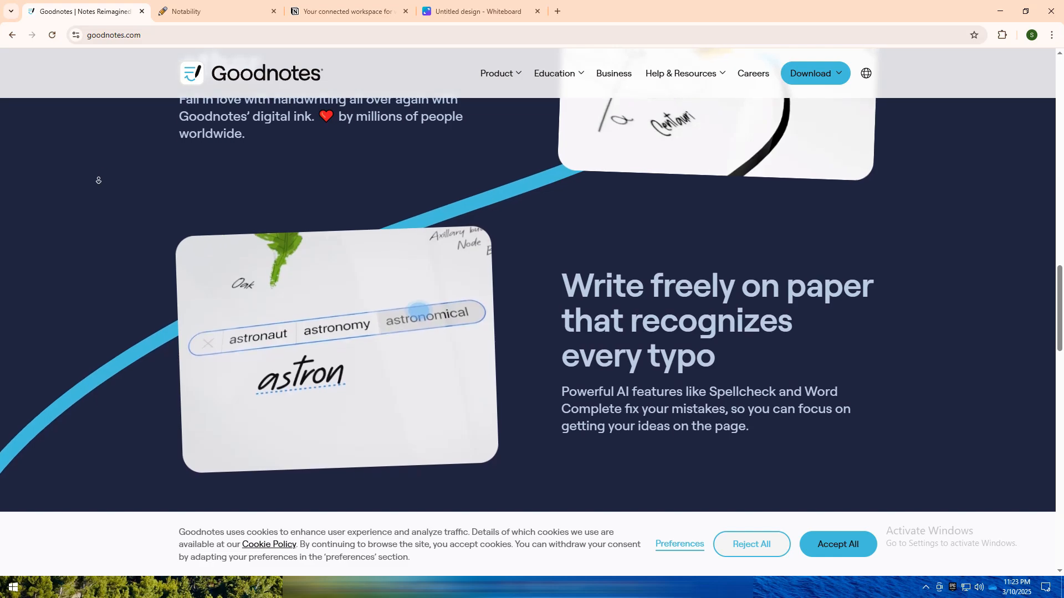
Step: Scroll through the currently open page's feature sections before moving on to Notability
scroll("down", 3)
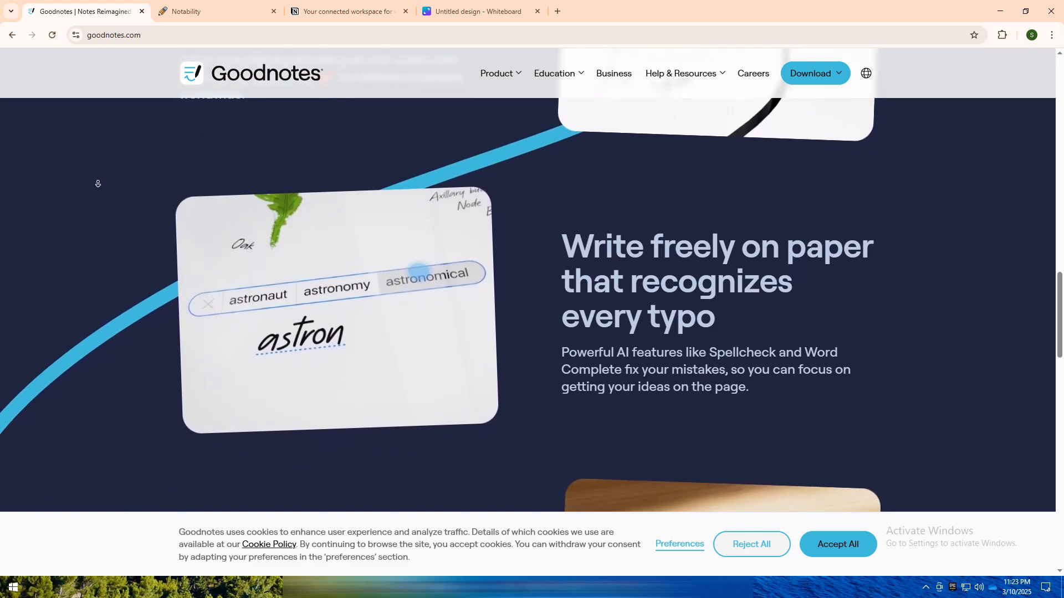
scroll("down", 3)
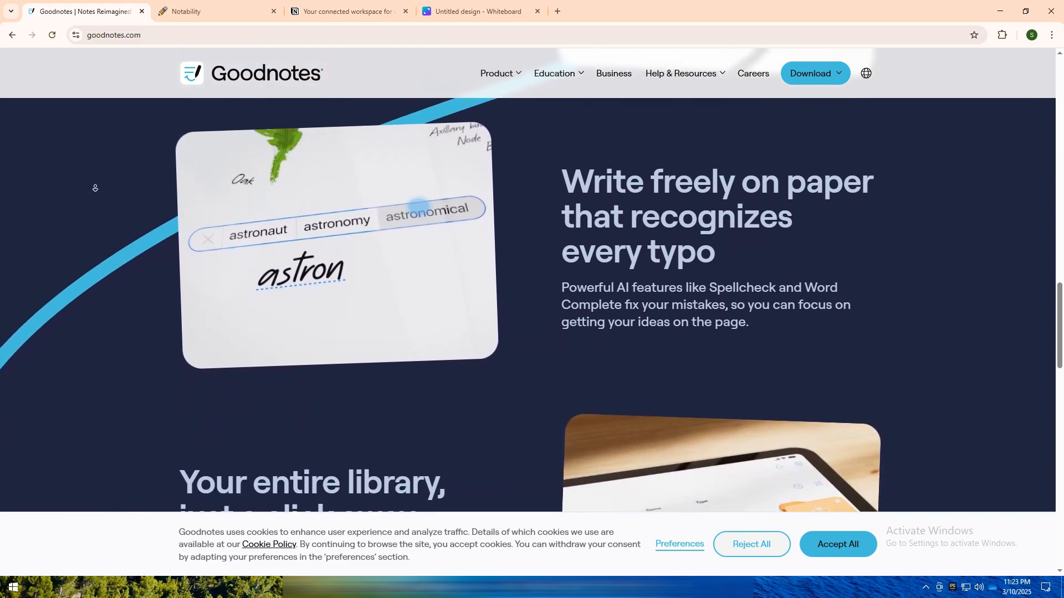
scroll("down", 3)
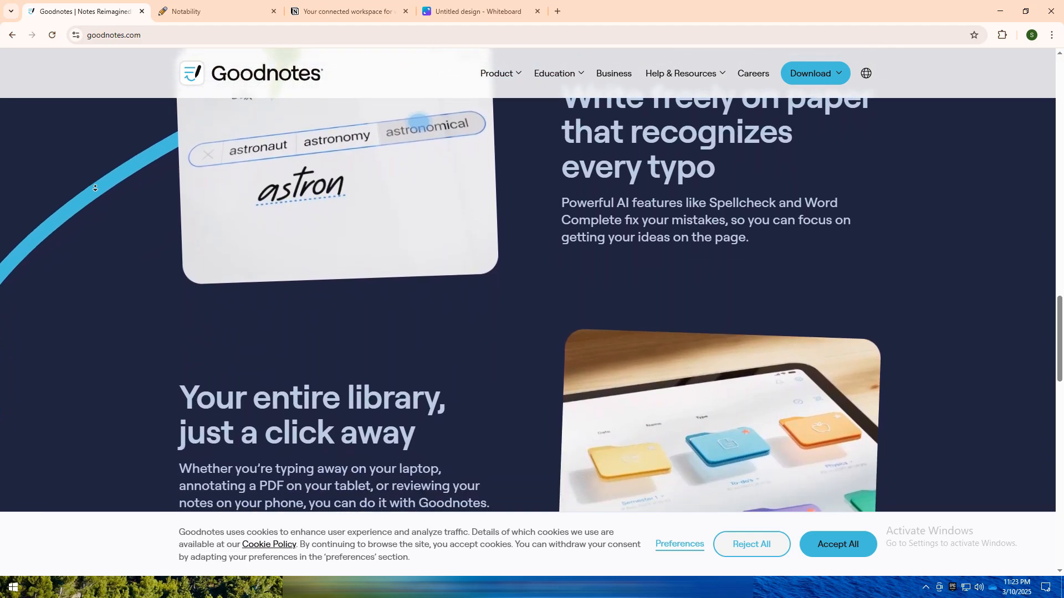
scroll("down", 3)
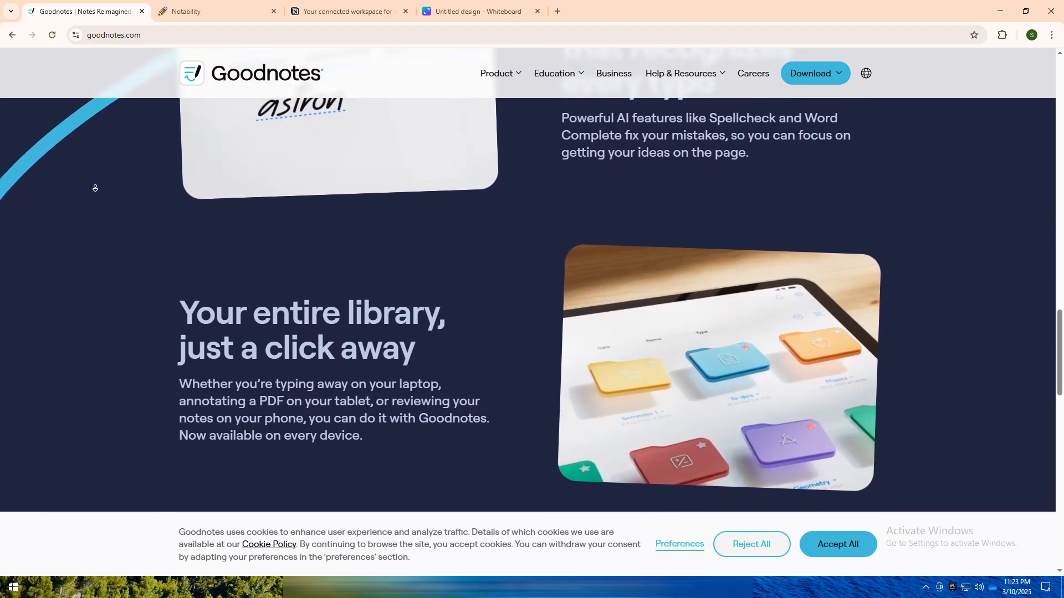
scroll("down", 3)
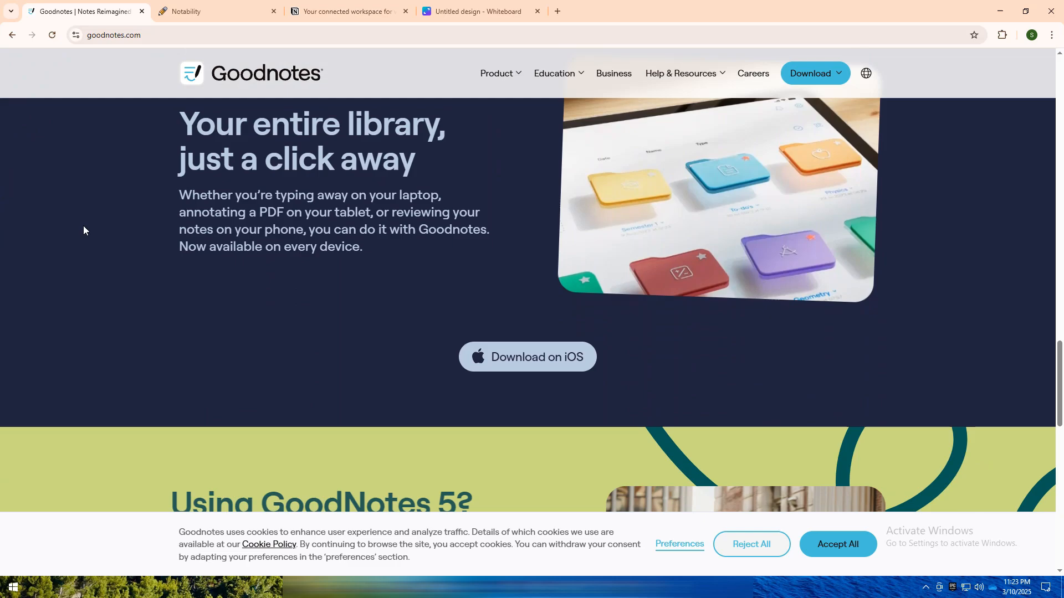
scroll("down", 3)
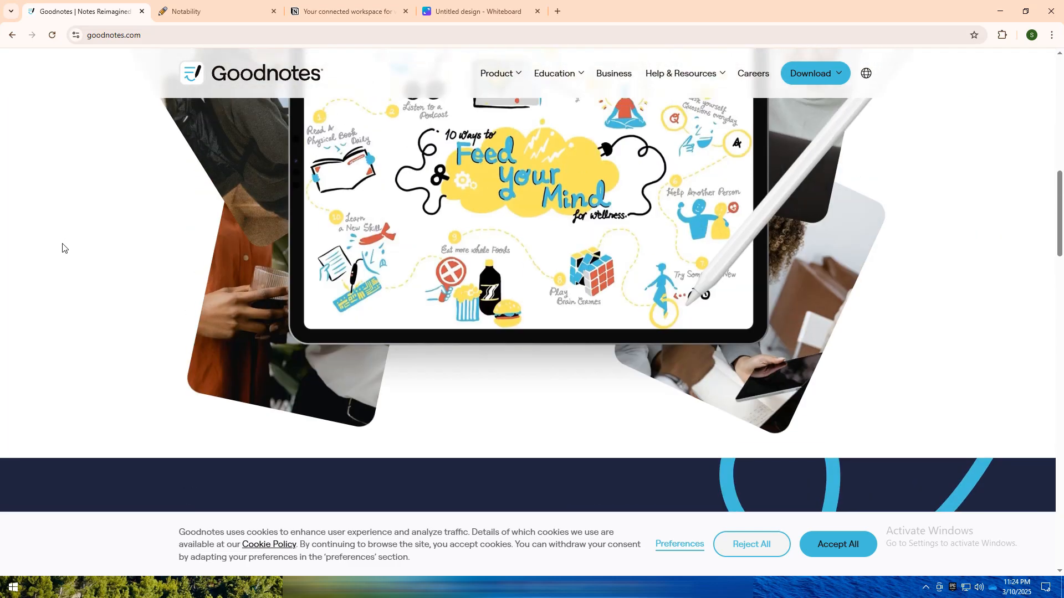
scroll("up", 3)
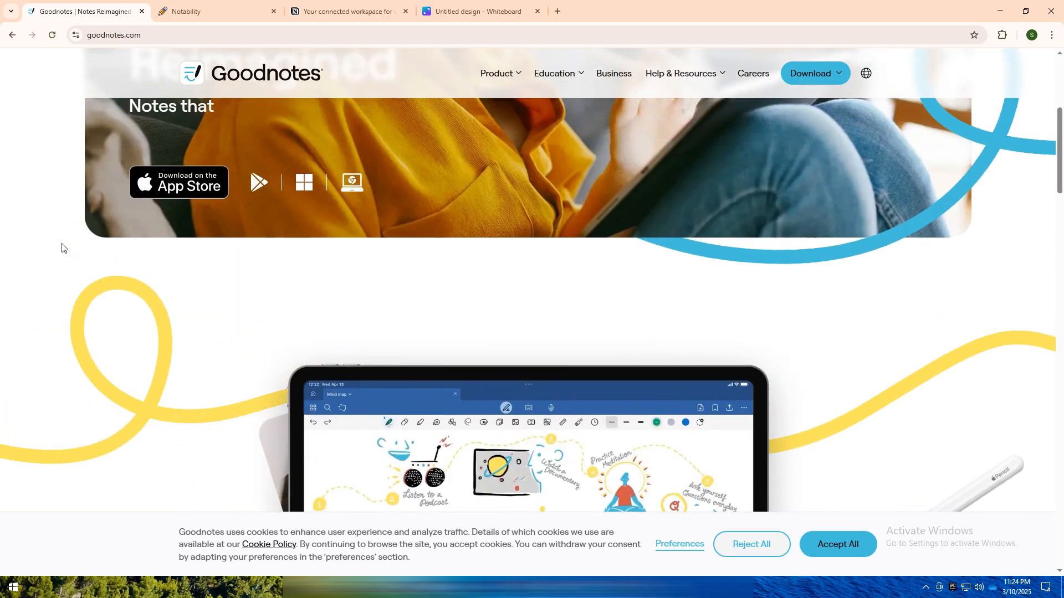
scroll("up", 3)
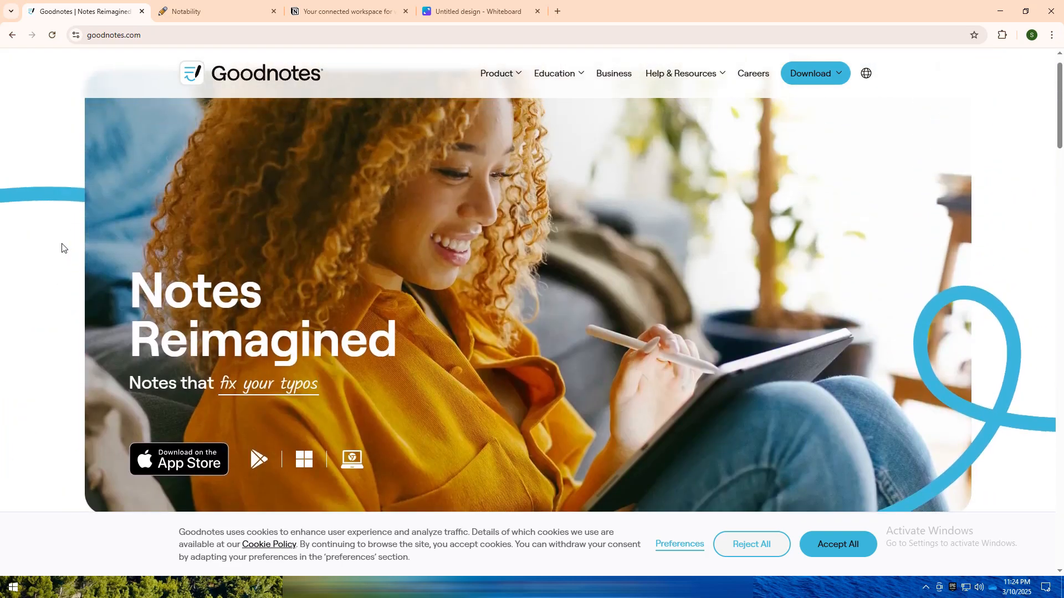
scroll("down", 3)
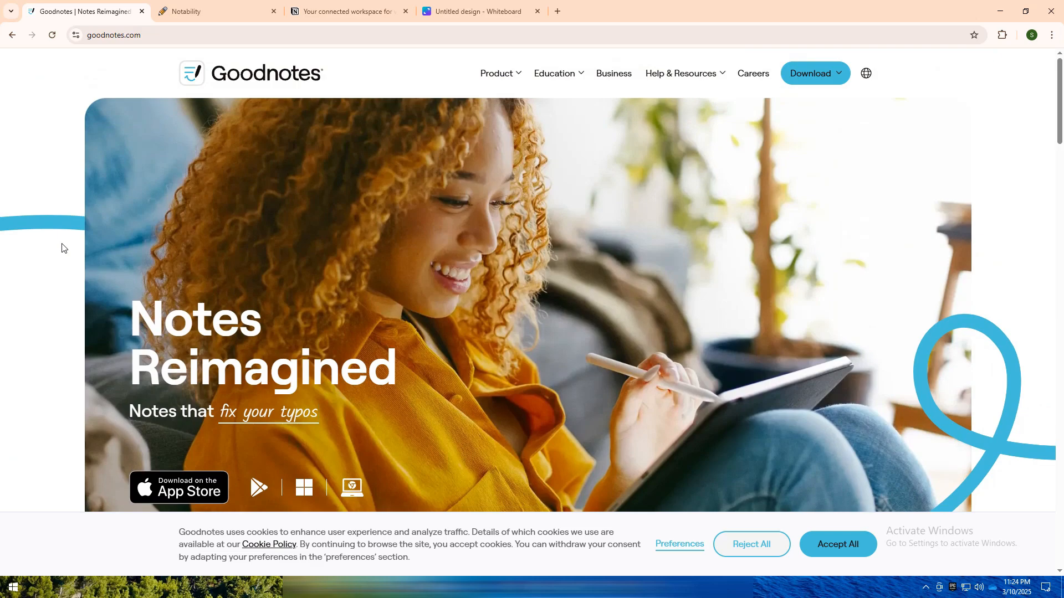
scroll("down", 3)
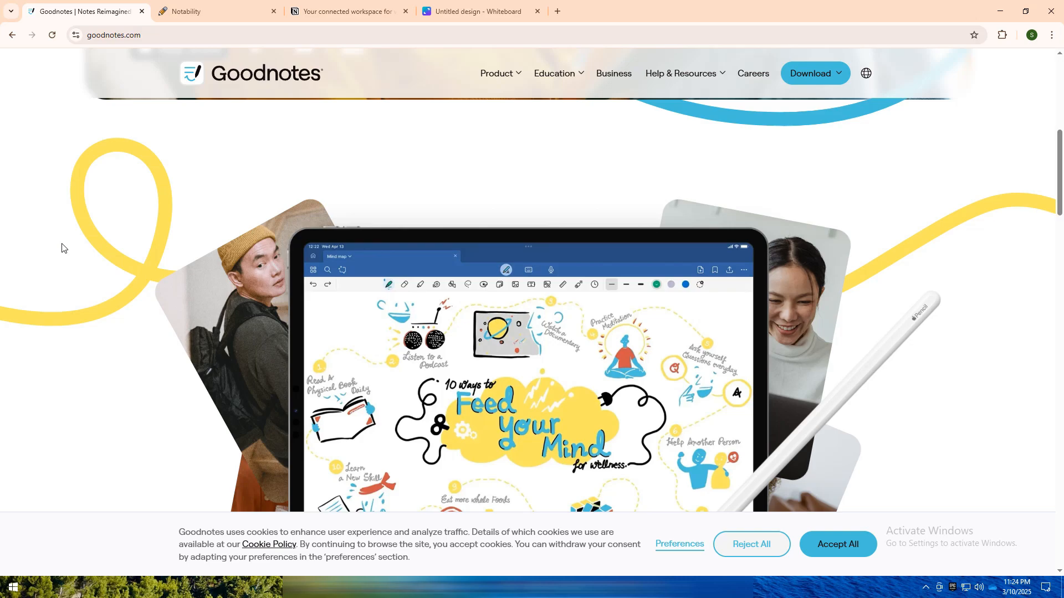
Step: Browse the Notability homepage down to its gallery and app-store sections, then back to the toolset and testimonial
left_click(210, 12)
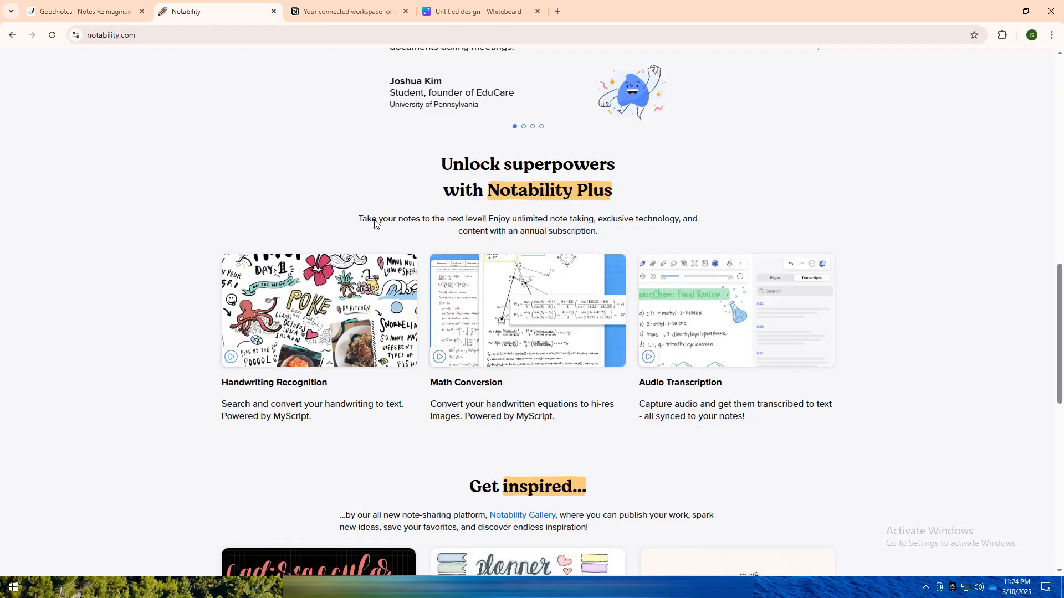
mouse_move(256, 233)
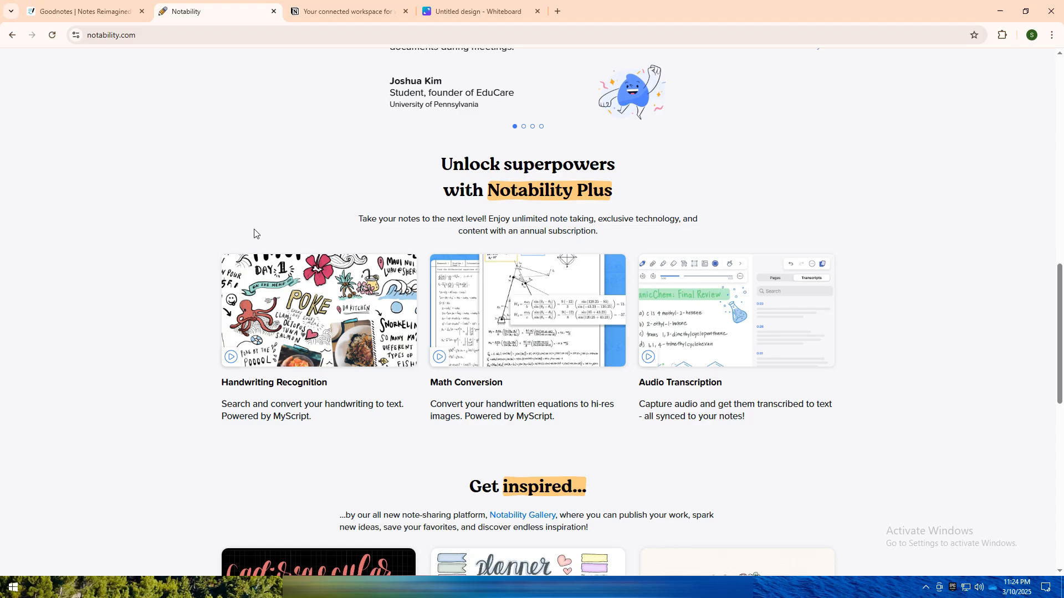
scroll("down", 3)
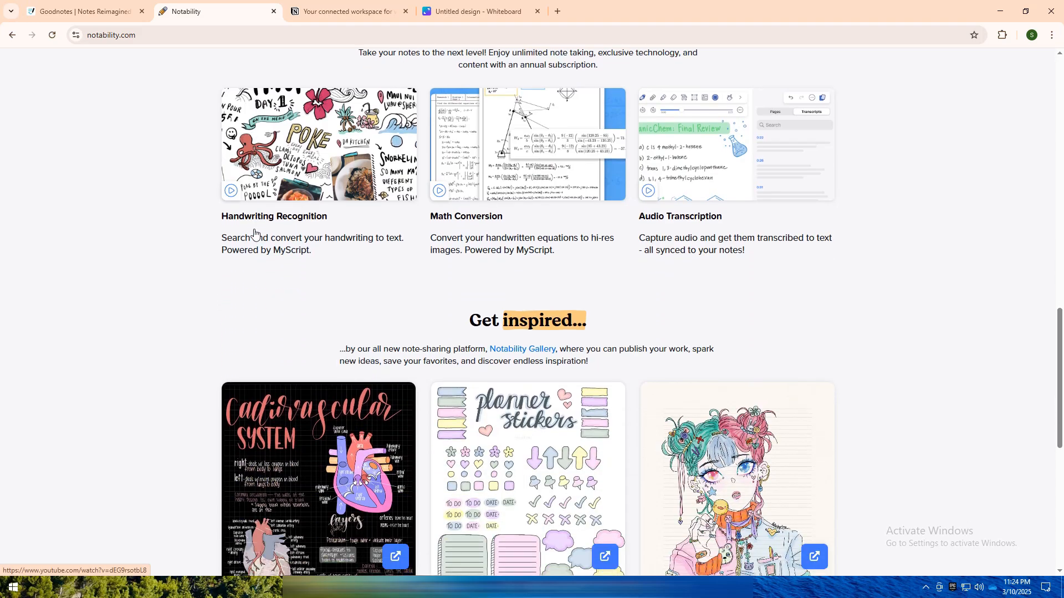
scroll("down", 3)
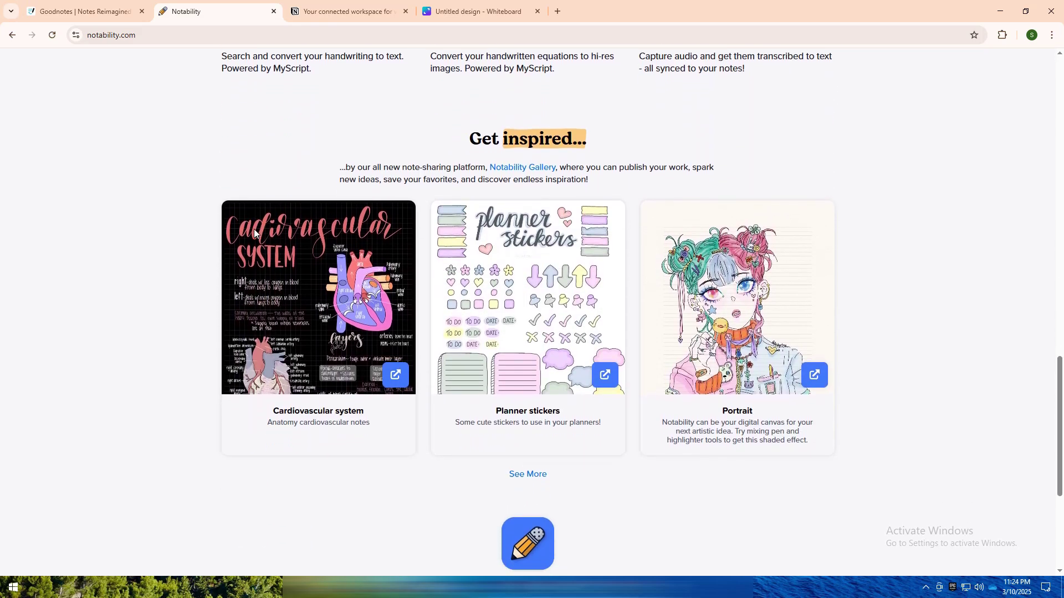
scroll("down", 3)
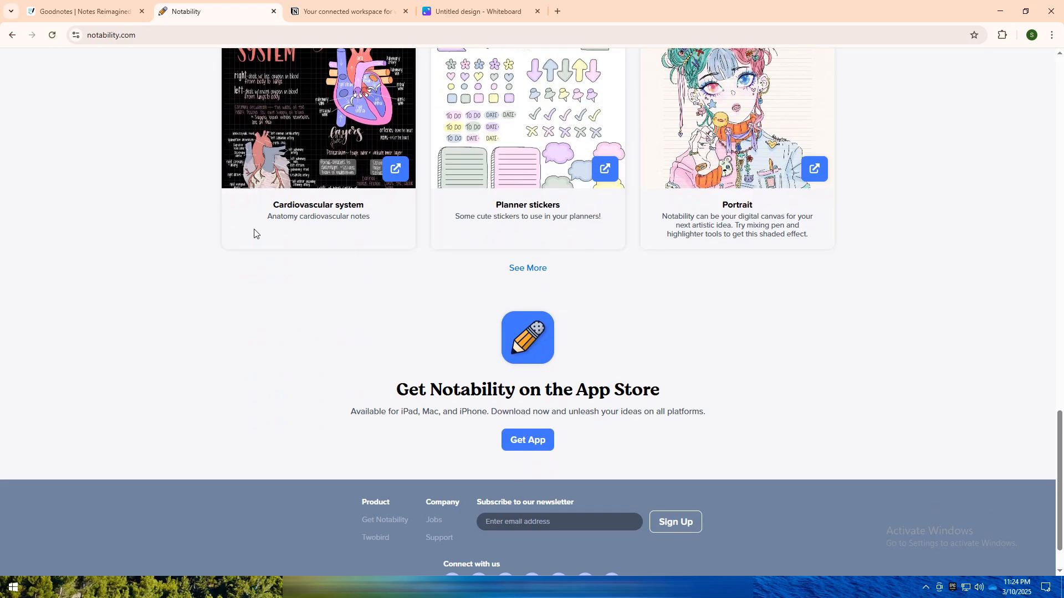
scroll("up", 3)
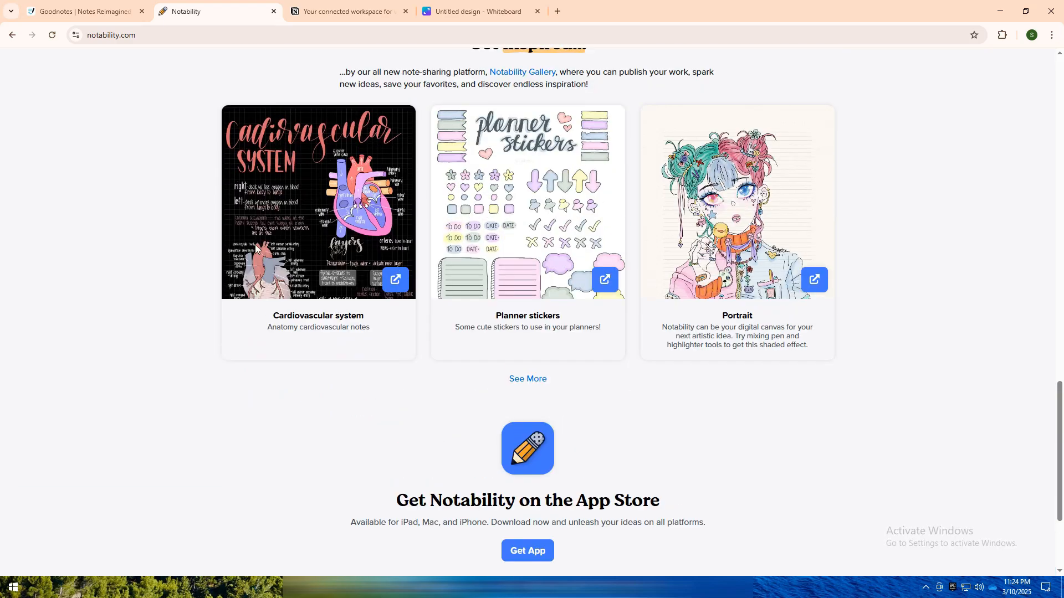
scroll("up", 3)
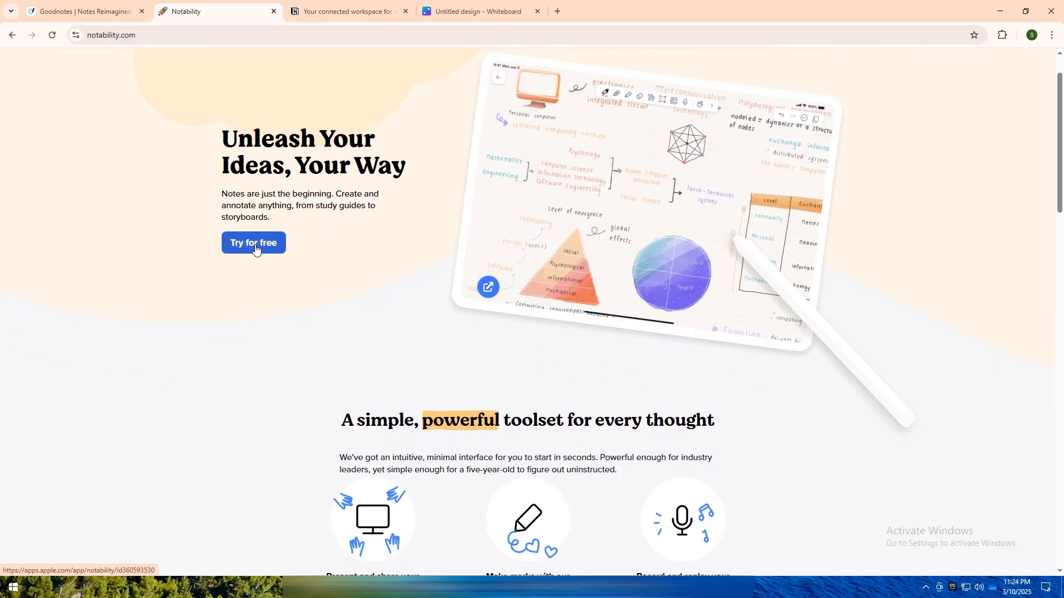
scroll("down", 3)
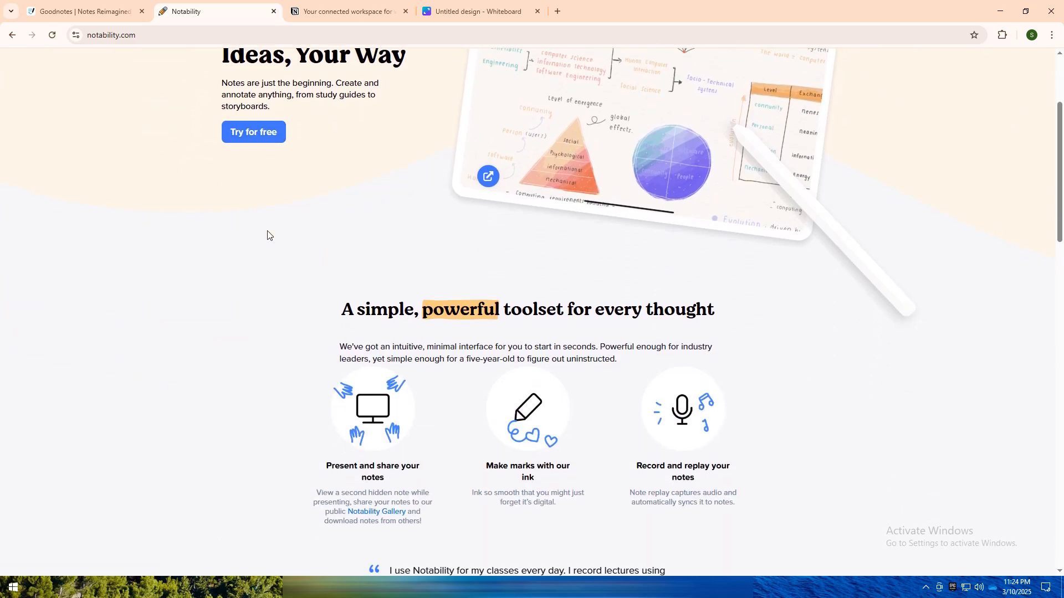
mouse_move(271, 224)
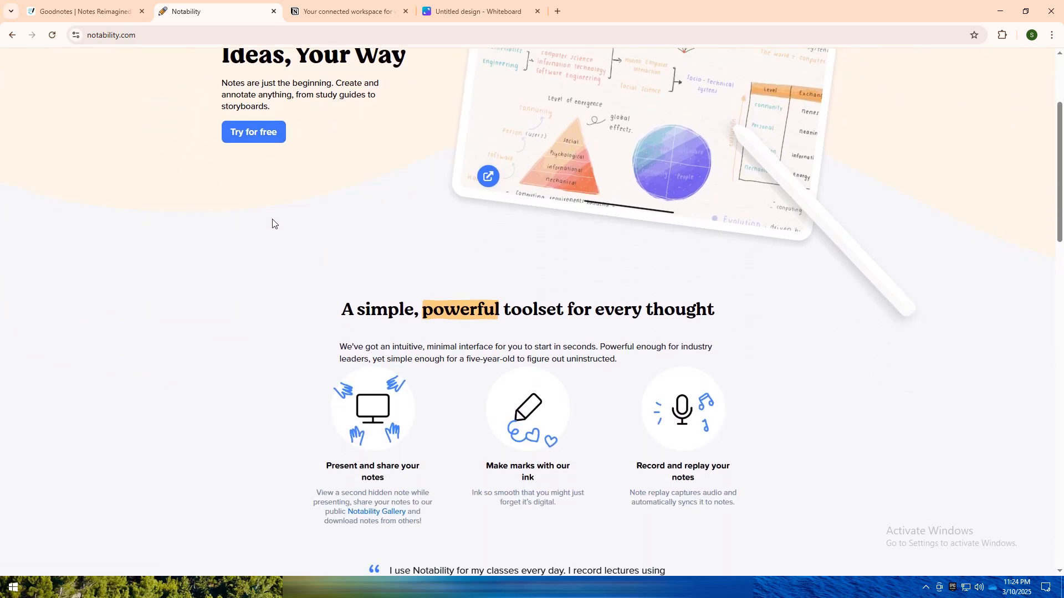
scroll("down", 3)
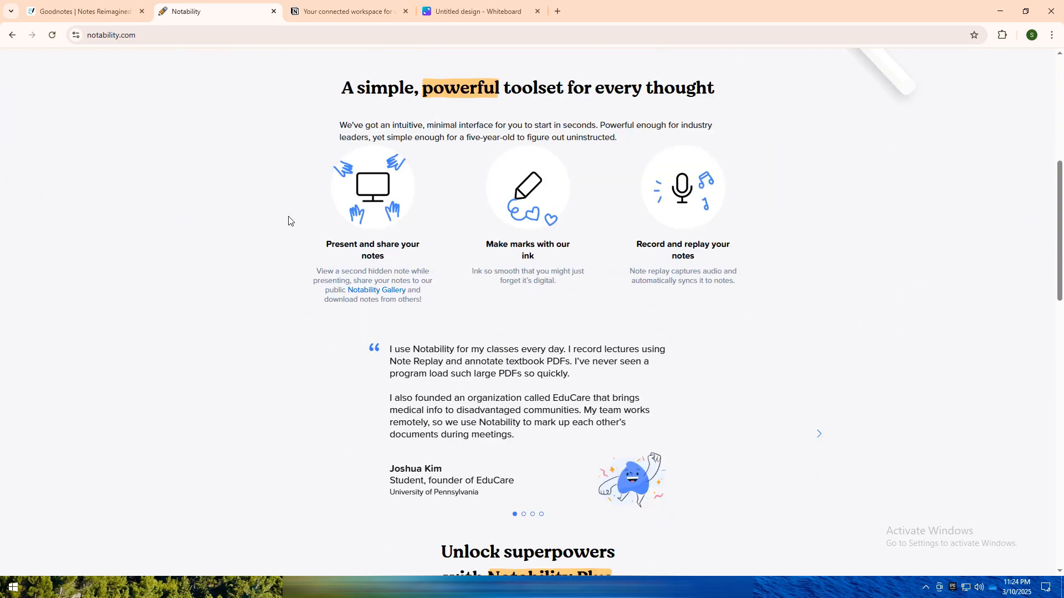
Step: Browse the Notion homepage through its docs, projects and search sections, then back up to the AI workspace preview
left_click(346, 11)
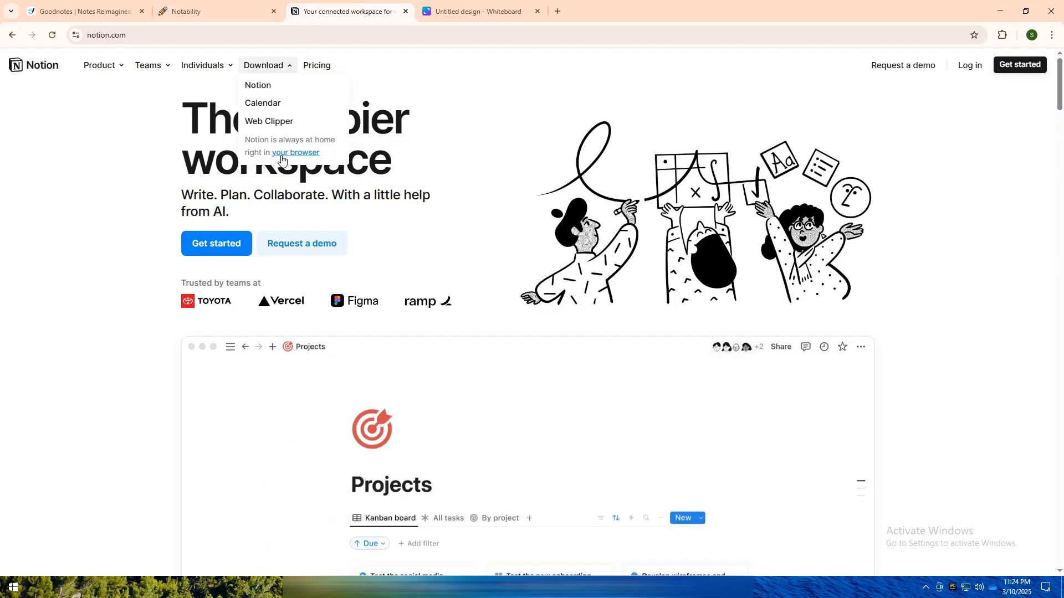
scroll("down", 3)
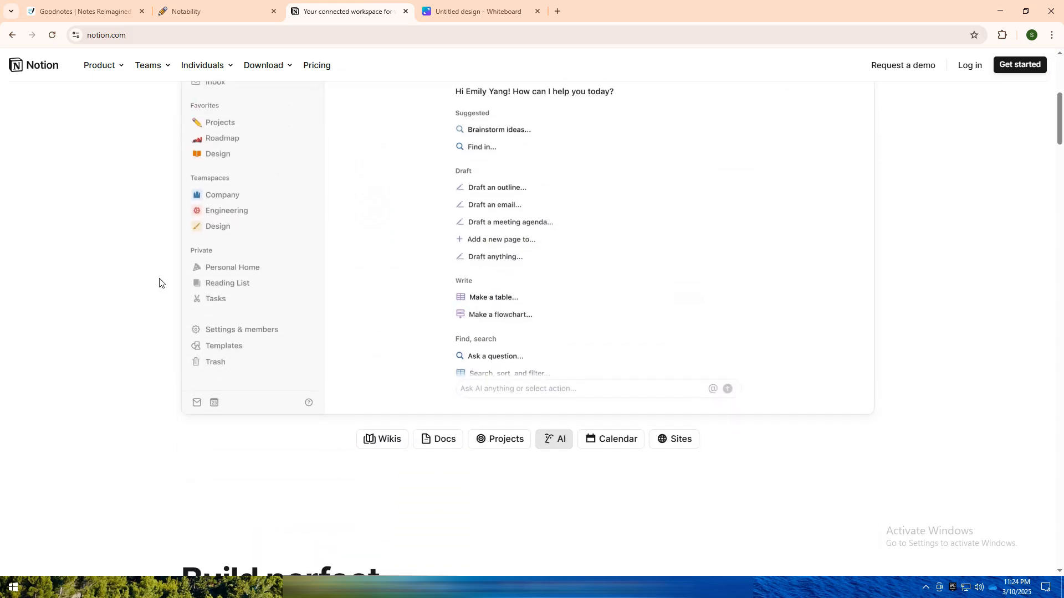
scroll("up", 3)
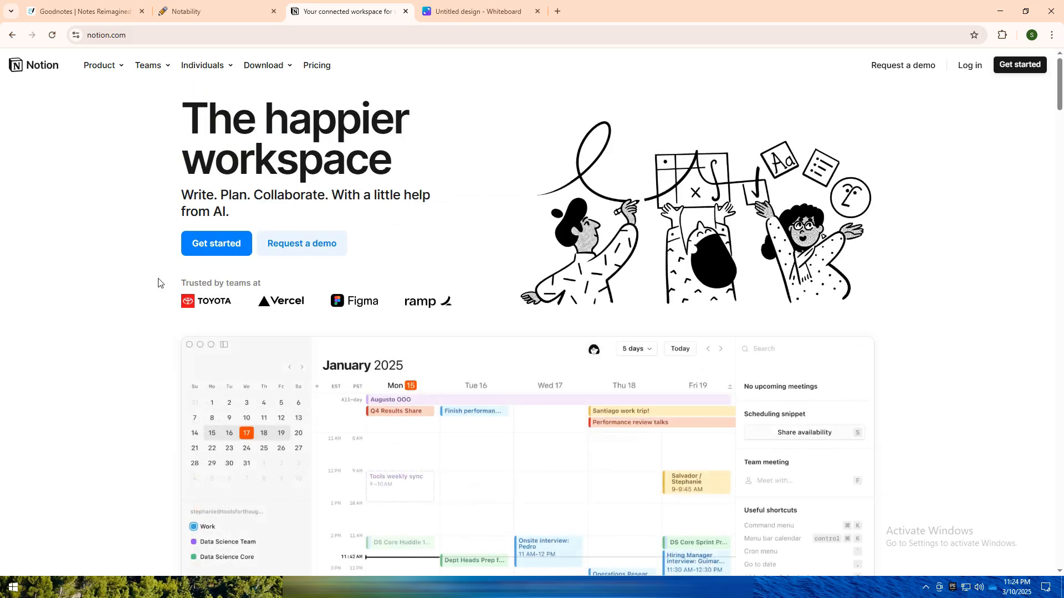
scroll("down", 3)
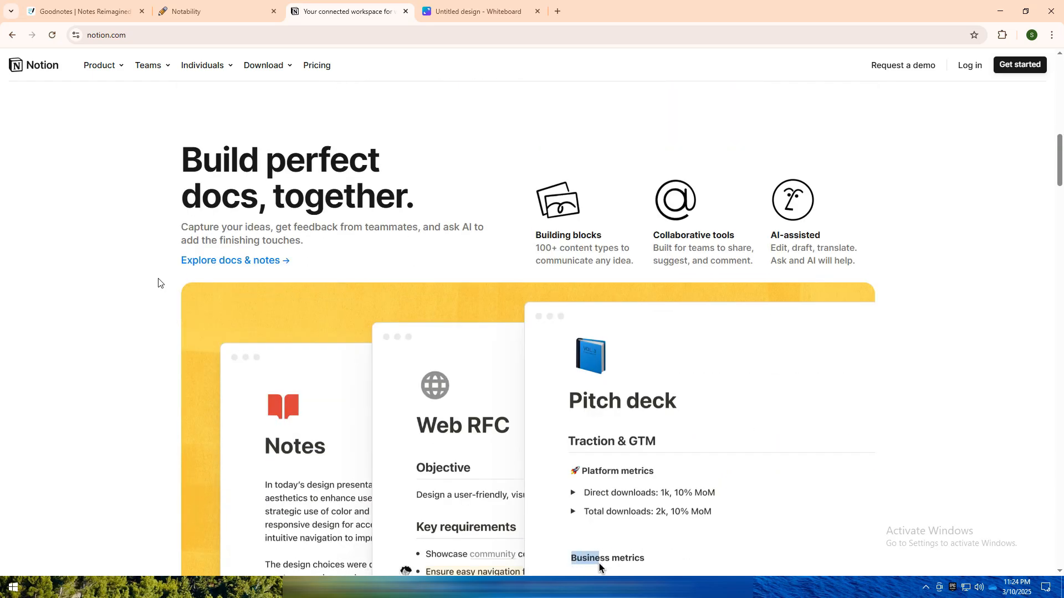
scroll("down", 3)
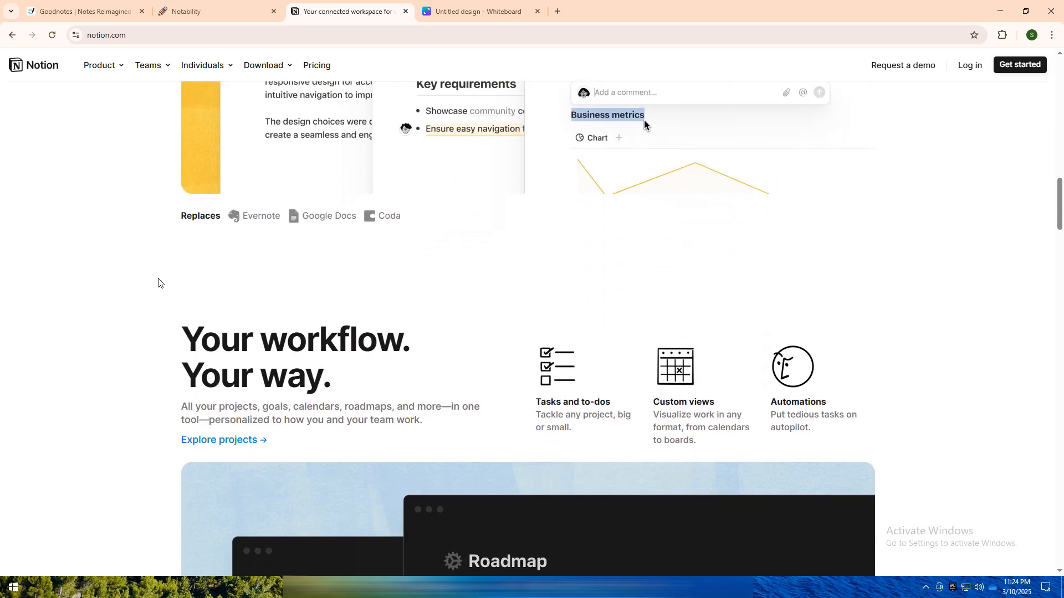
scroll("down", 3)
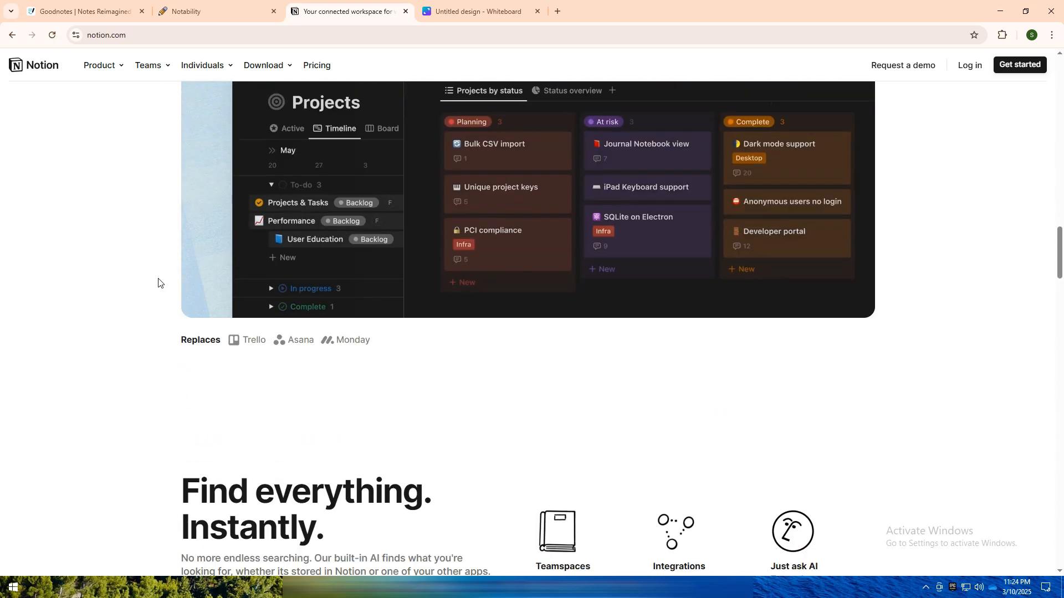
scroll("down", 3)
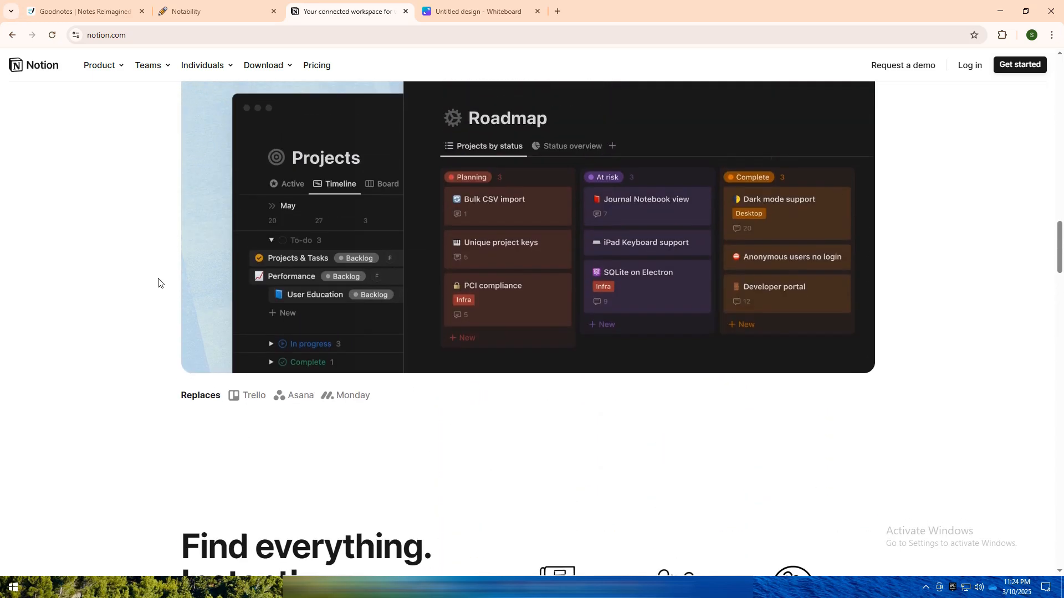
scroll("down", 3)
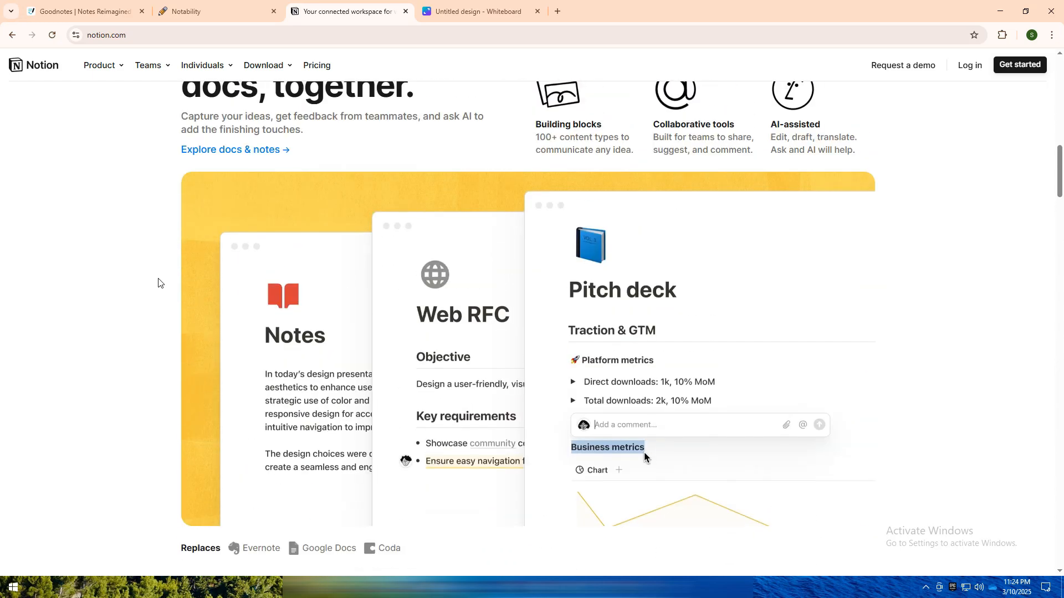
scroll("up", 3)
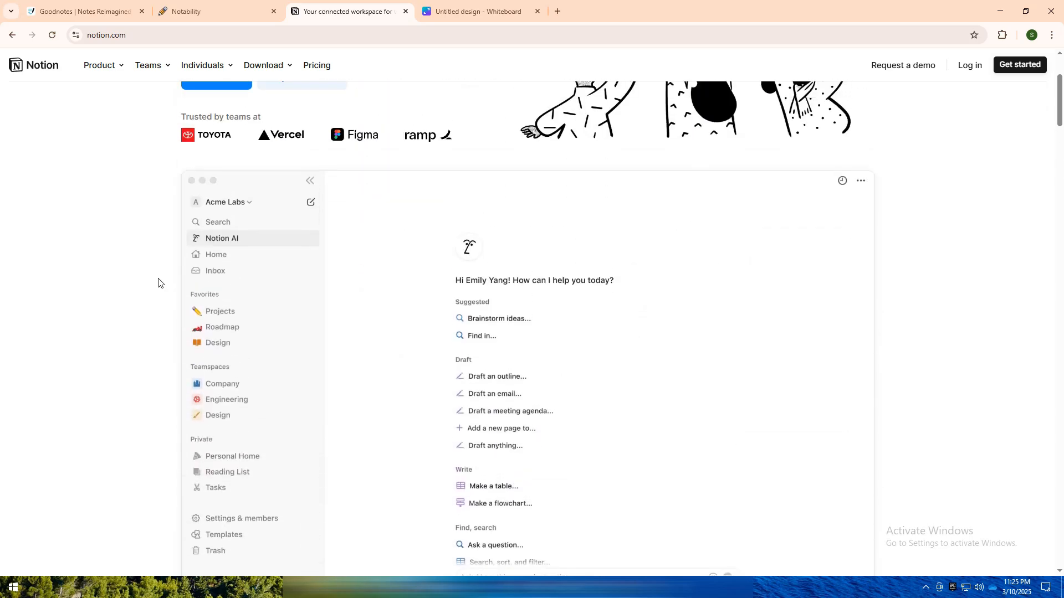
Step: Return to the GoodNotes–Notability–Notion comparison whiteboard and activate the blue freehand pen
left_click(479, 11)
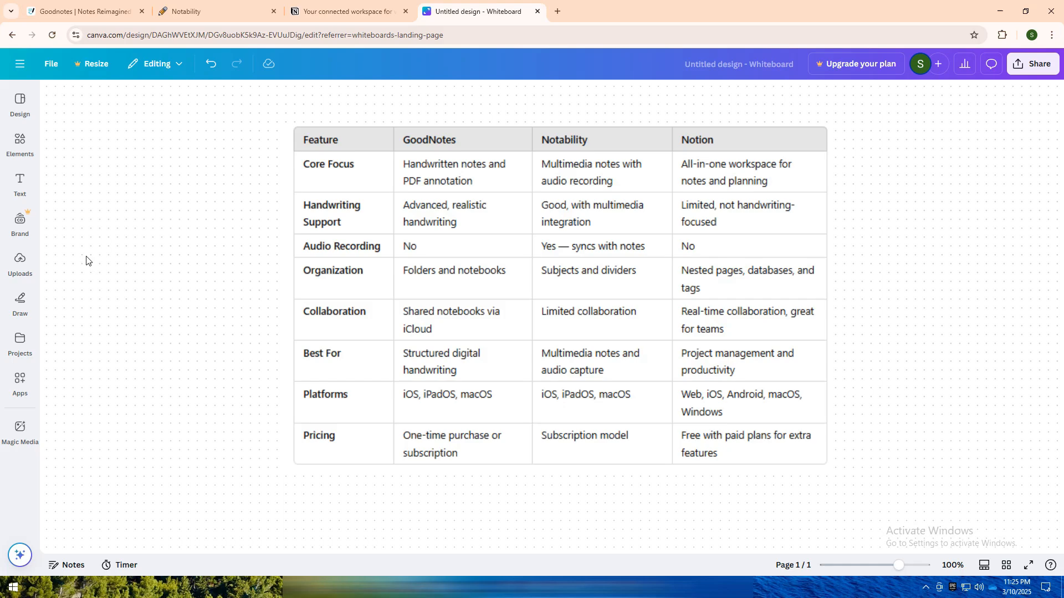
left_click(20, 302)
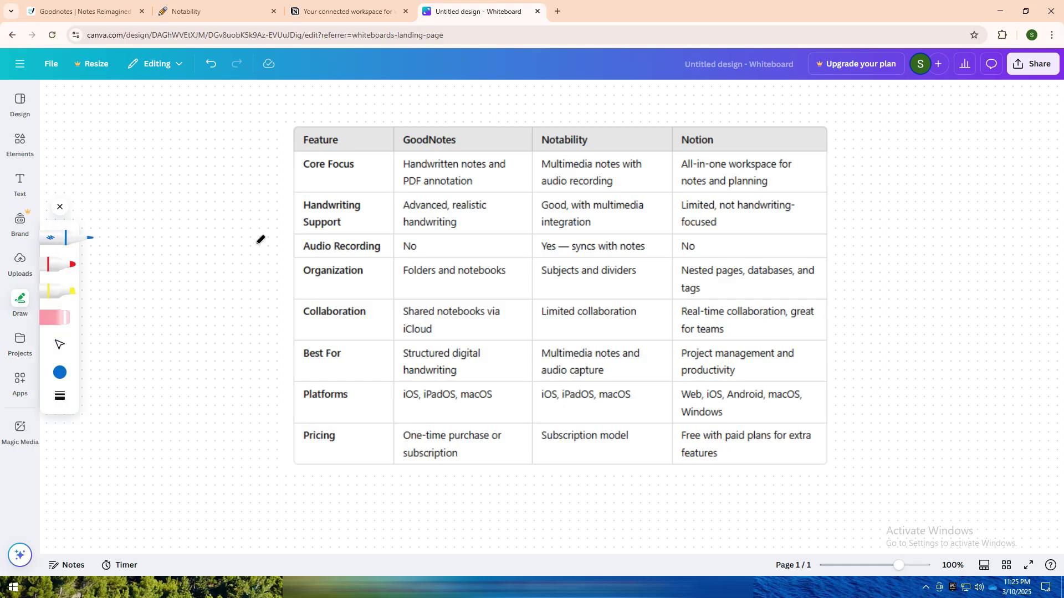
mouse_move(241, 284)
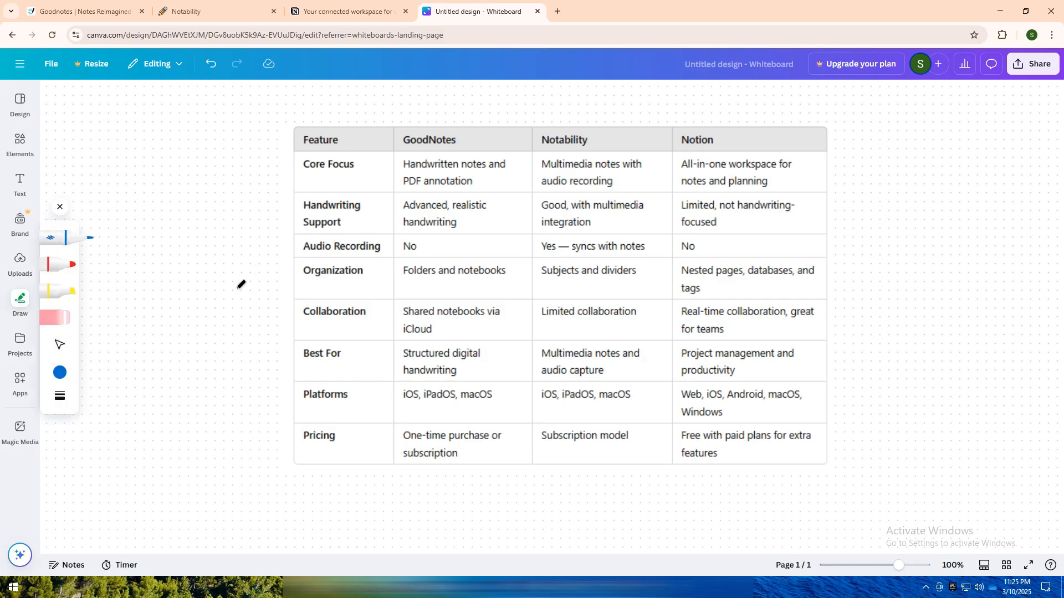
mouse_move(409, 236)
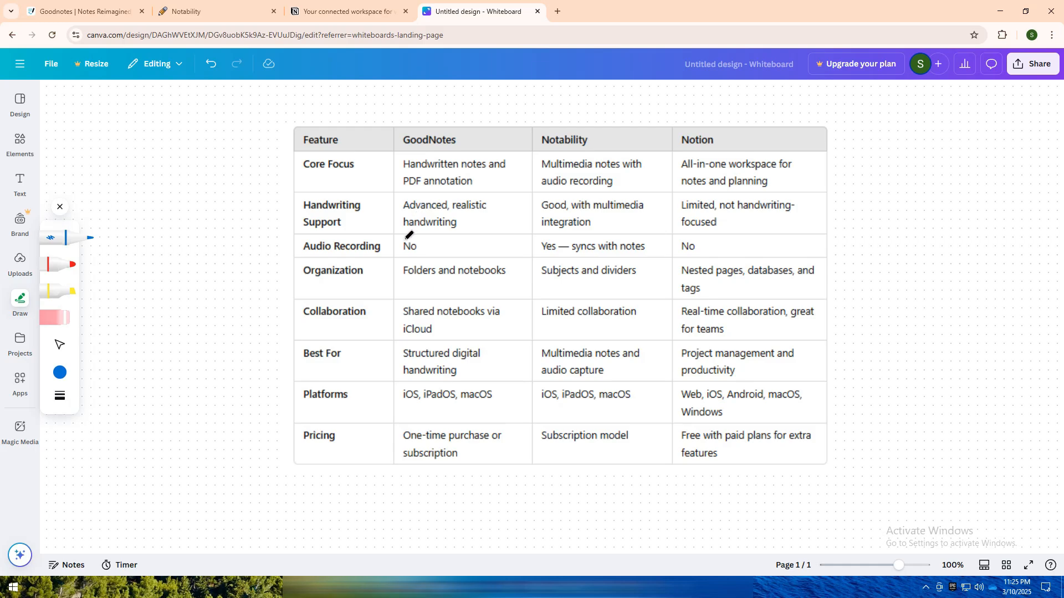
mouse_move(494, 176)
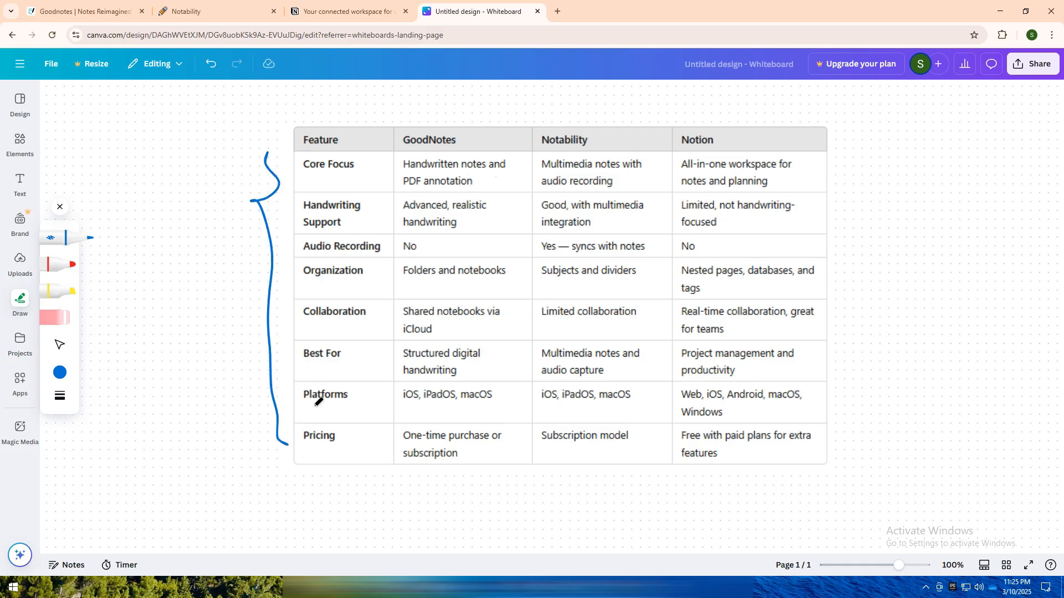
mouse_move(600, 245)
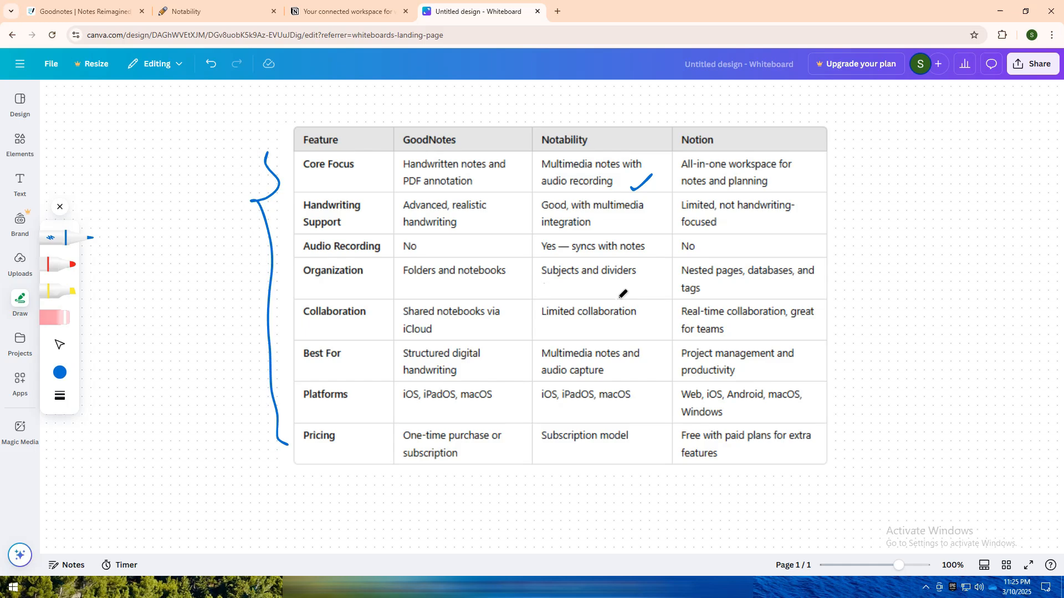
mouse_move(593, 378)
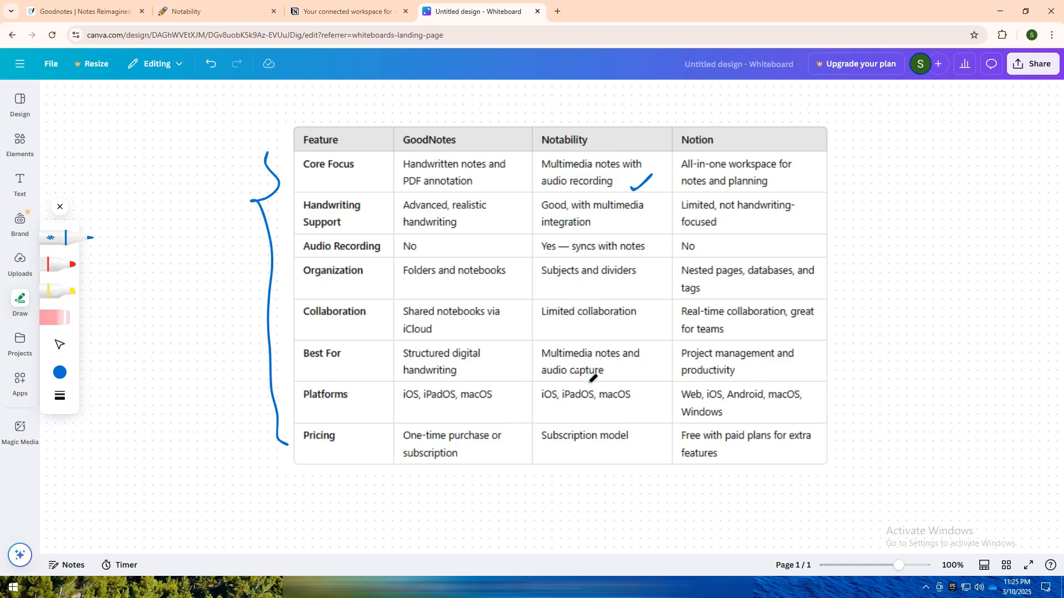
mouse_move(575, 308)
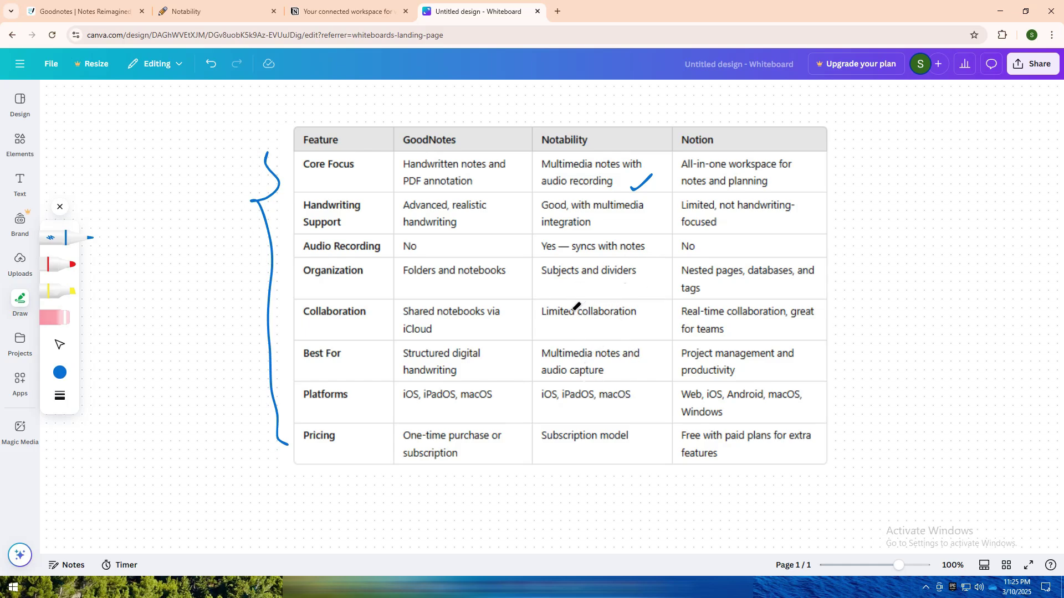
mouse_move(565, 291)
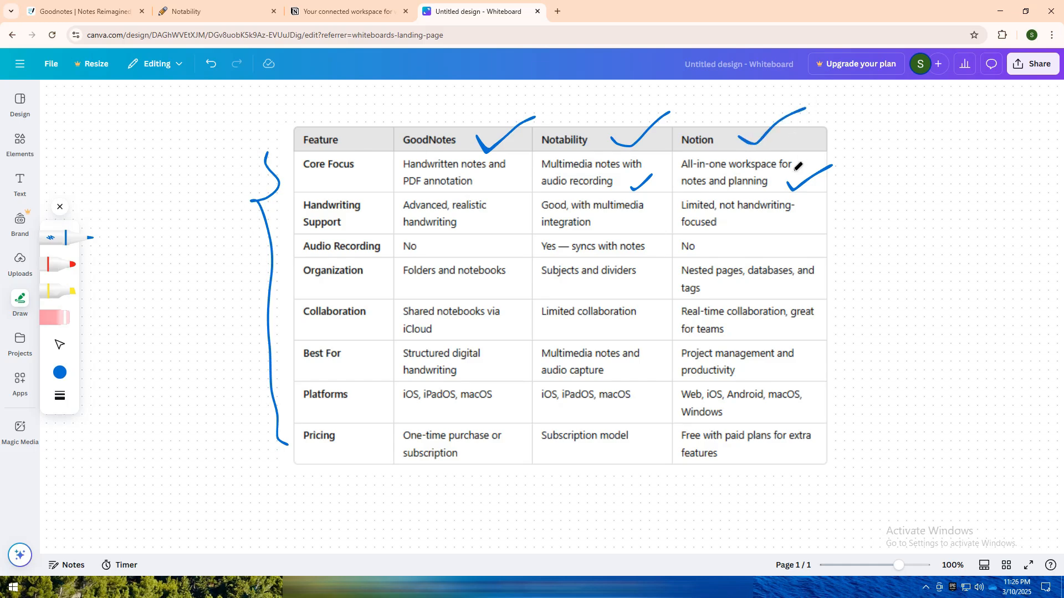
mouse_move(627, 265)
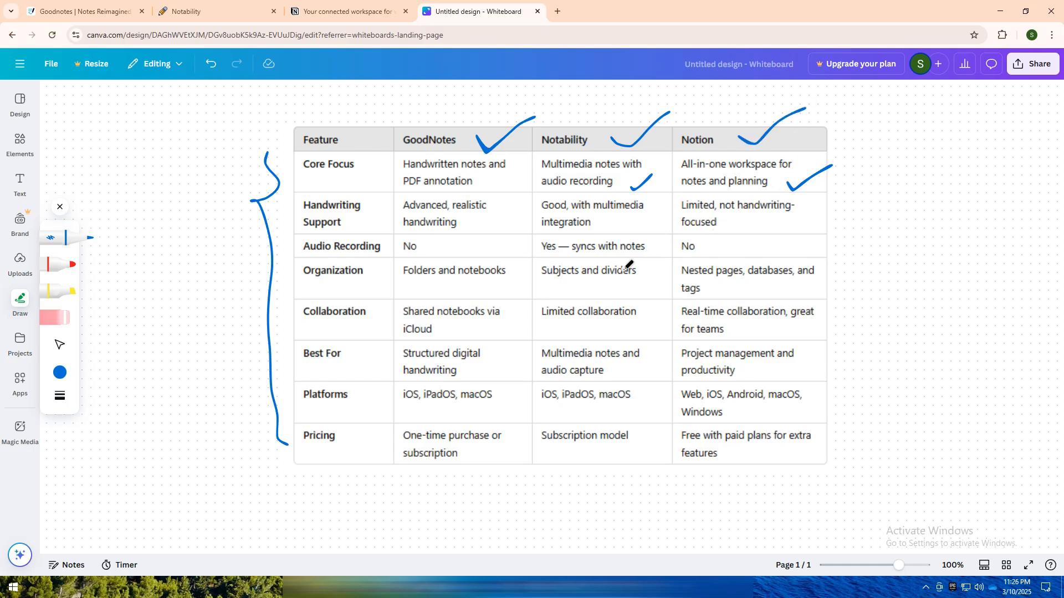